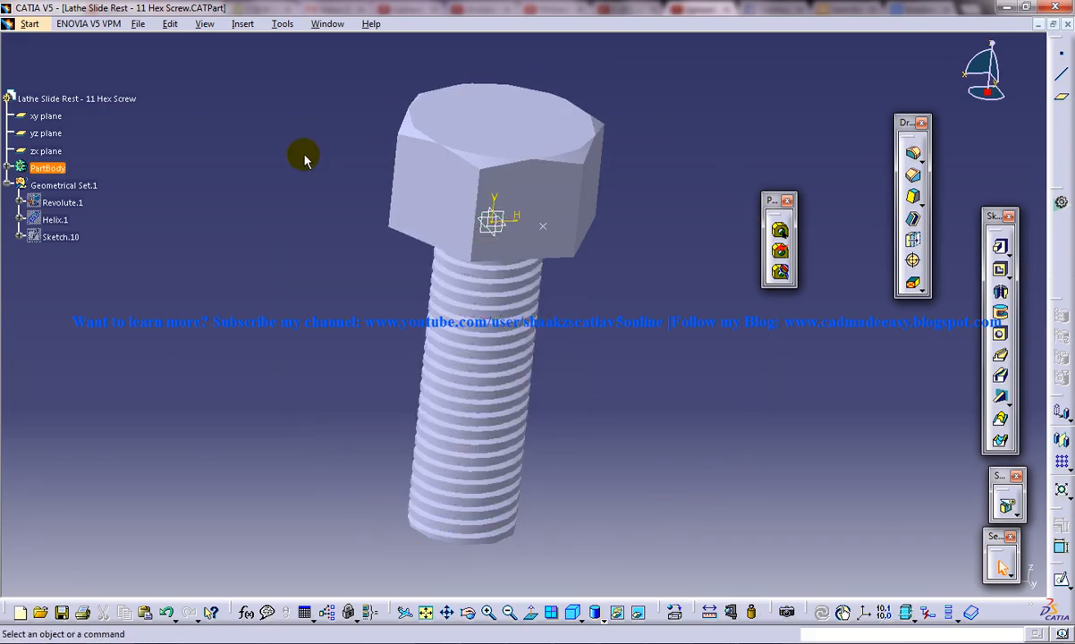
Create a new part document named Hex Screw.
{"action": "left_click", "coordinate": [30, 25]}
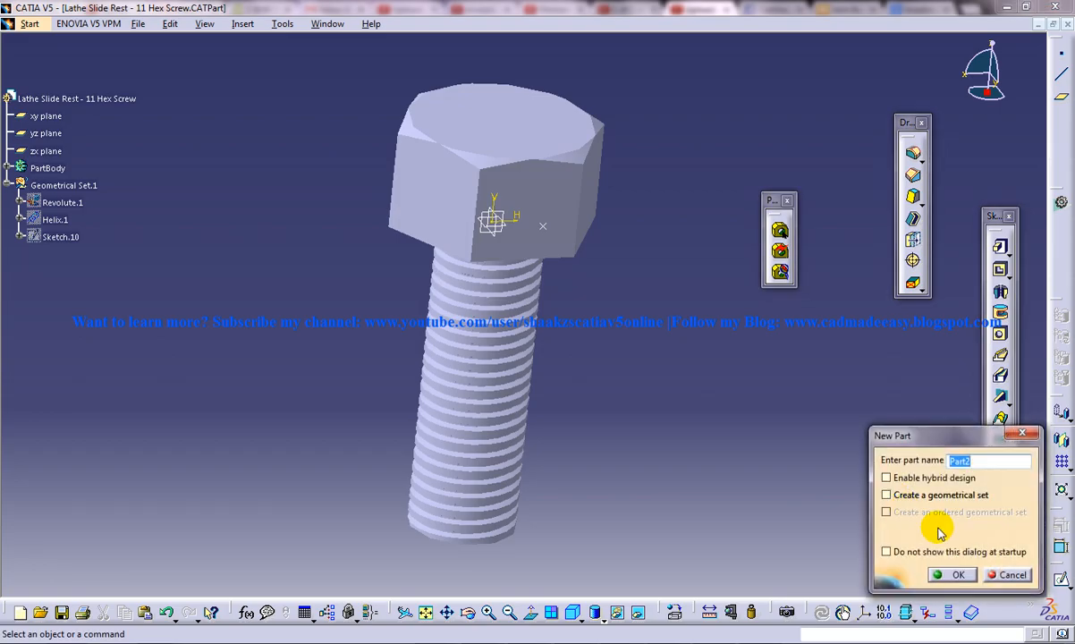
{"action": "type", "text": "Hex Scre"}
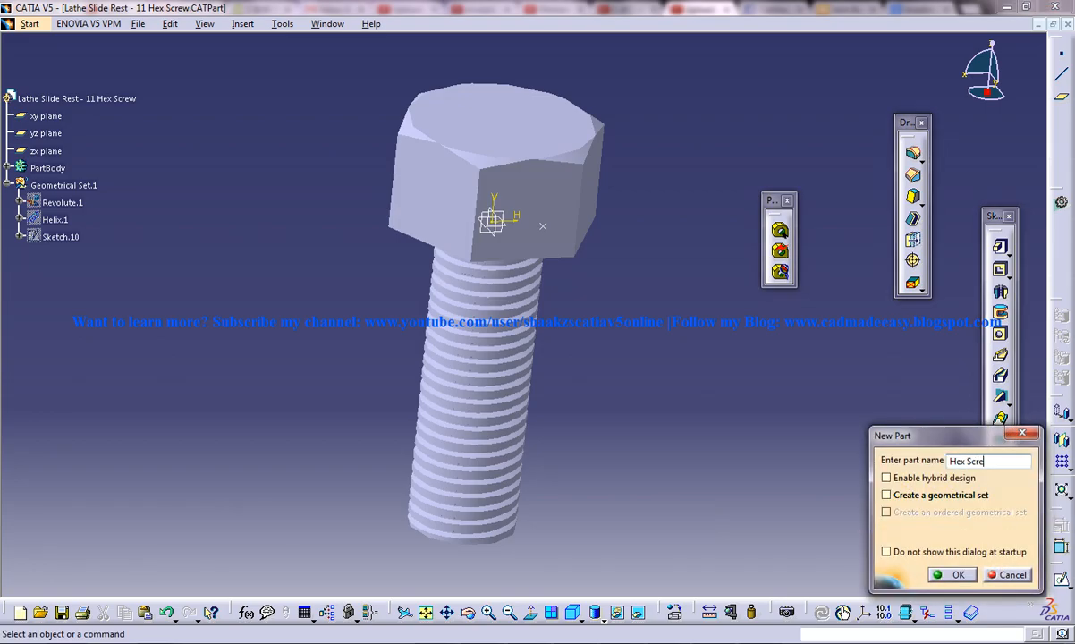
{"action": "left_click", "coordinate": [951, 576]}
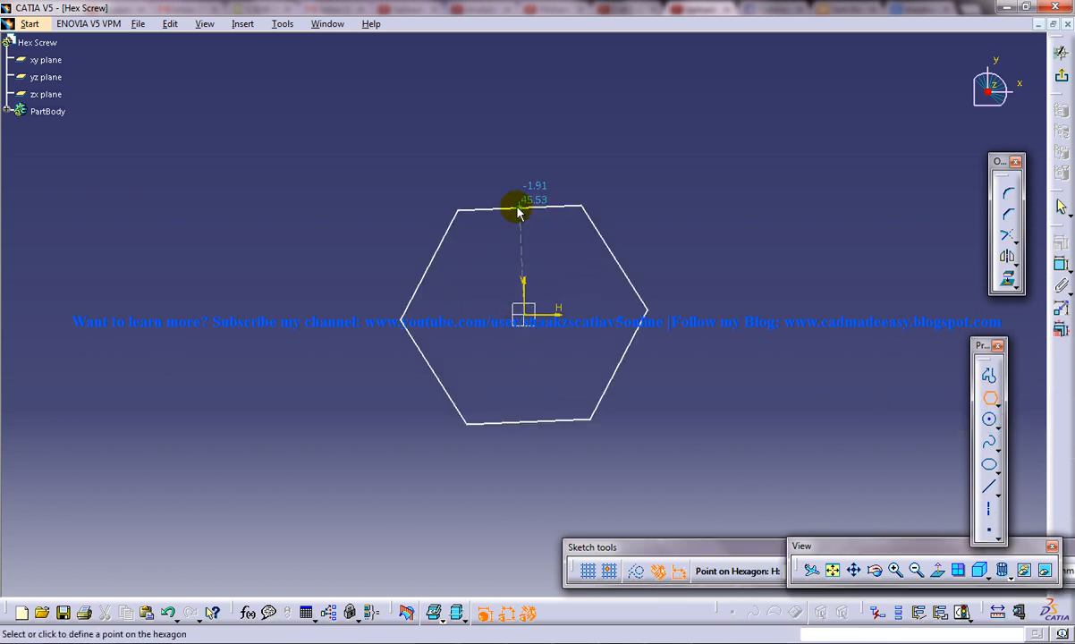
Sketch a hexagon on the xy plane for the head and begin padding it into a solid.
{"action": "left_click", "coordinate": [523, 206]}
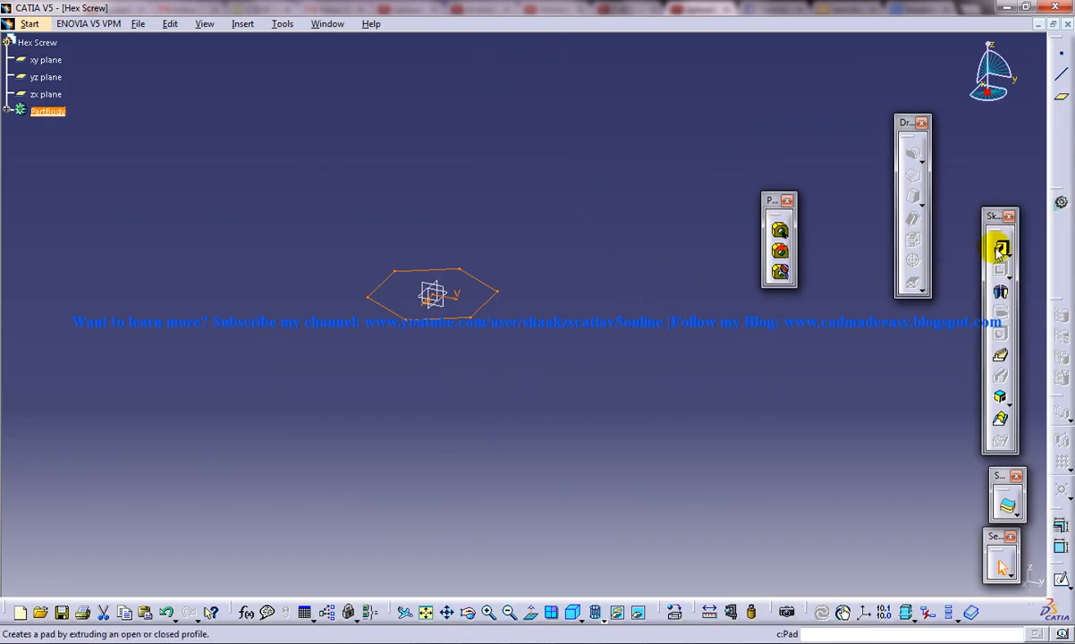
{"action": "left_click", "coordinate": [998, 249]}
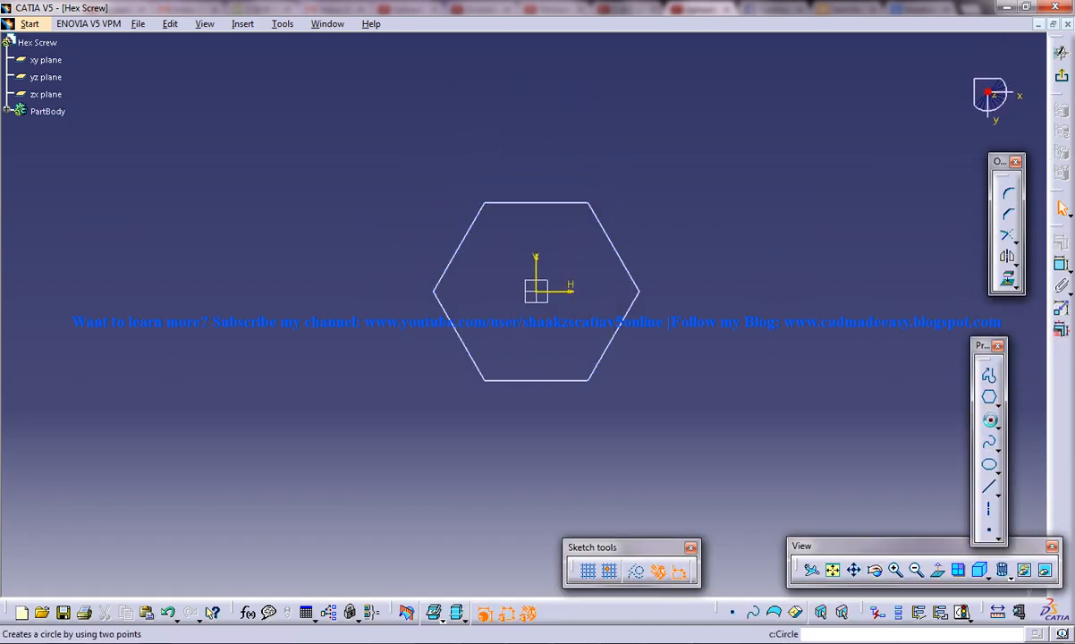
Sketch a circle centred inside the hexagon and set its diameter dimension.
{"action": "left_click", "coordinate": [537, 290]}
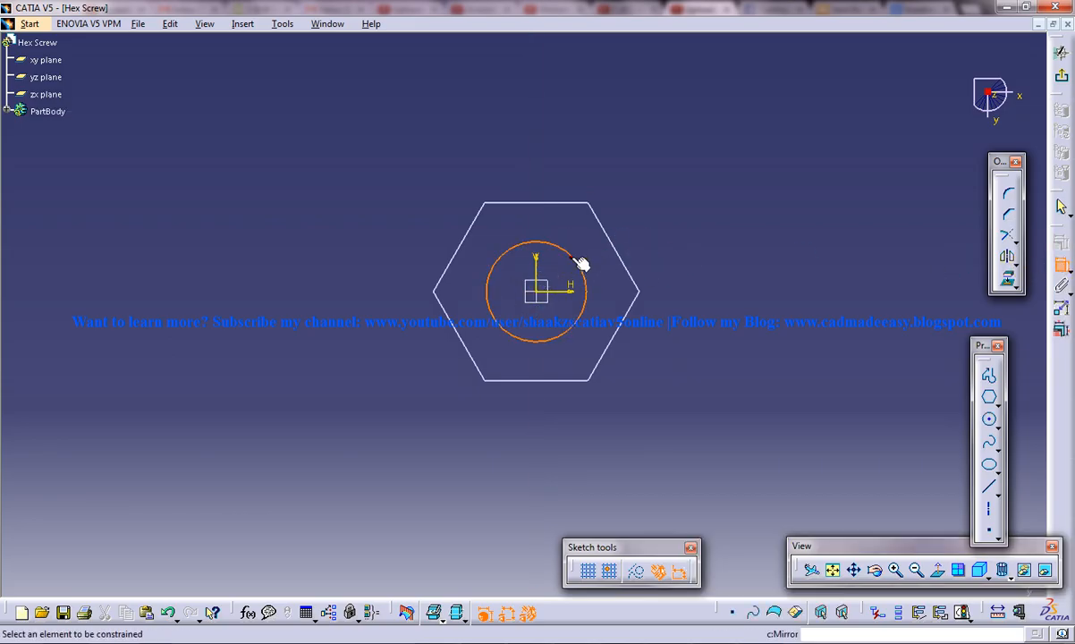
{"action": "double_click", "coordinate": [583, 264]}
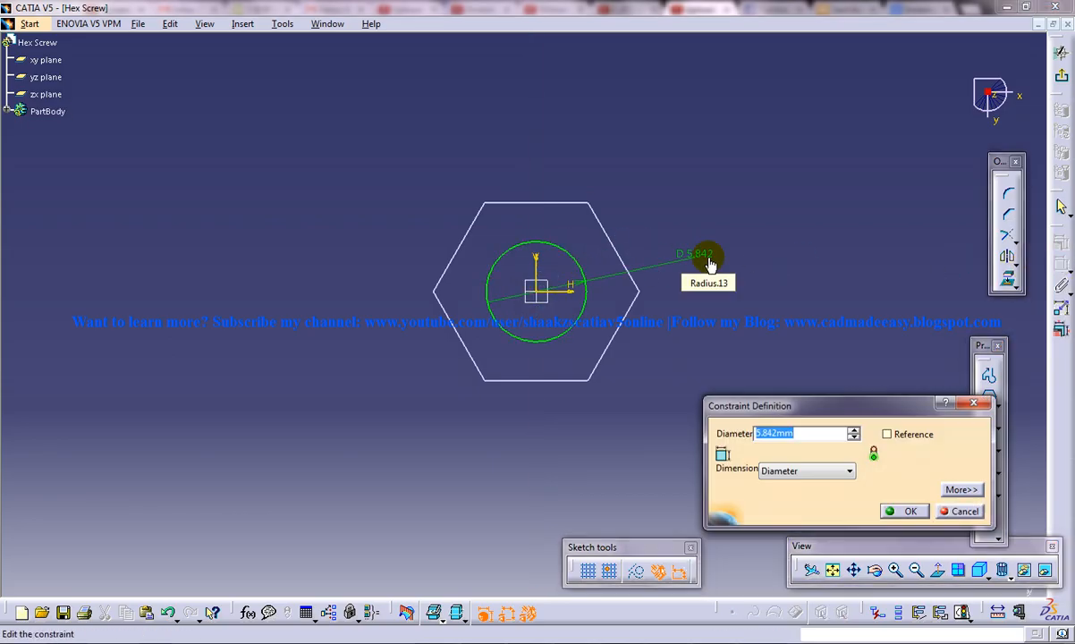
{"action": "left_click", "coordinate": [906, 512]}
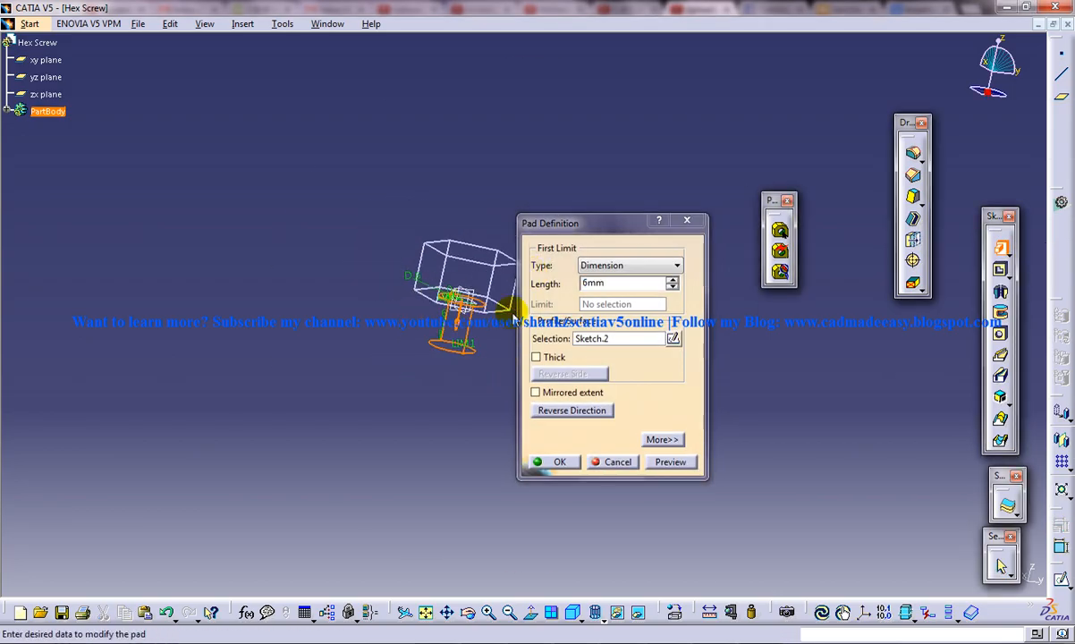
Pad the circle into the shank with the entered length and switch to Wireframe display.
{"action": "type", "text": "1"}
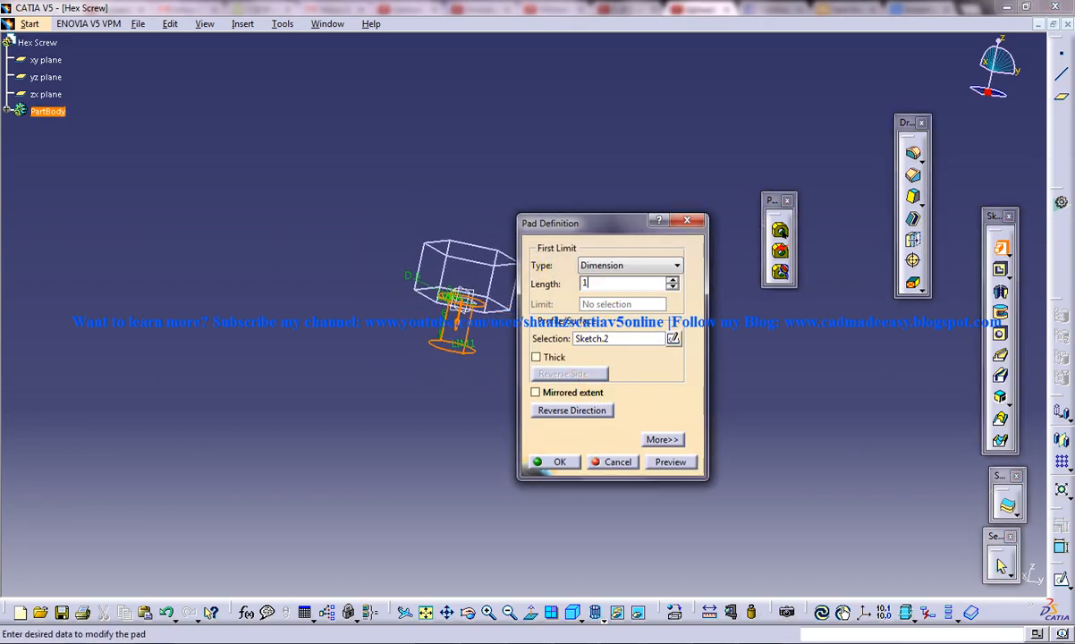
{"action": "left_click", "coordinate": [554, 461]}
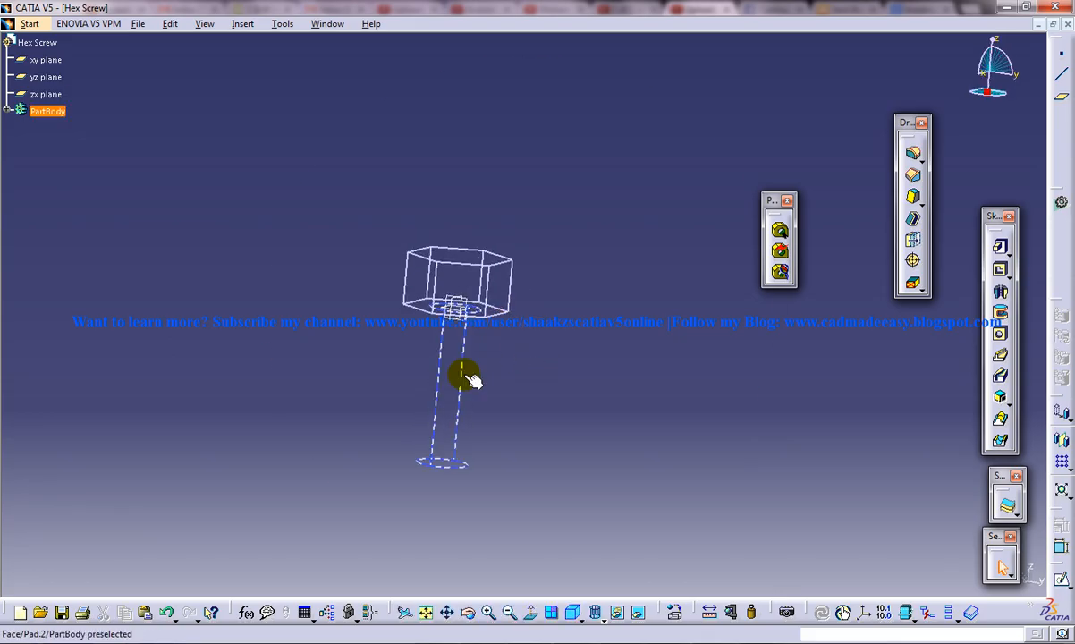
{"action": "left_click", "coordinate": [614, 616]}
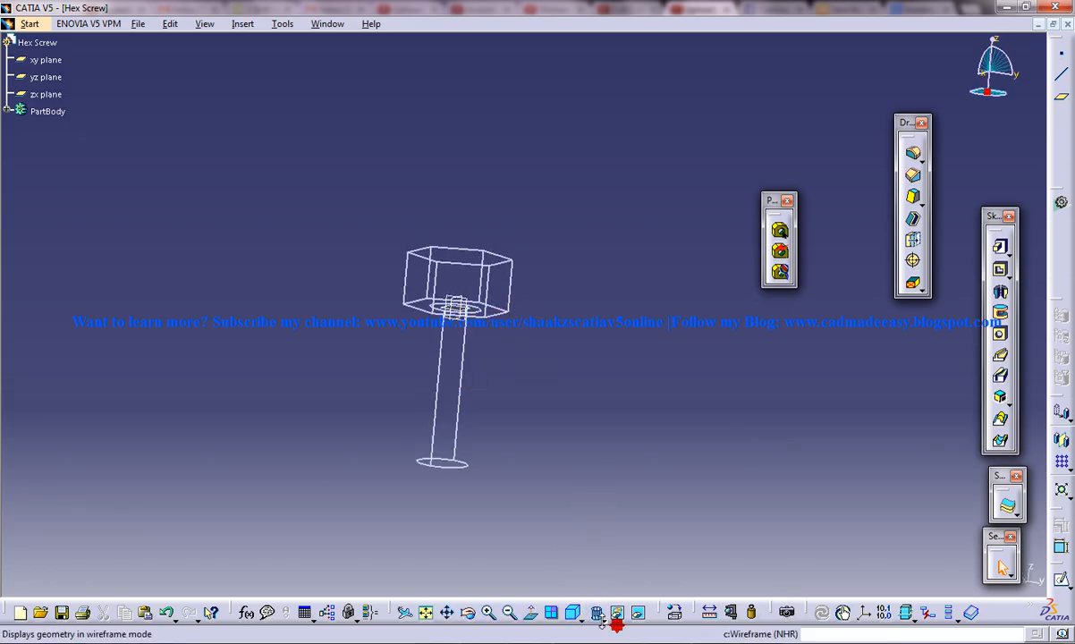
{"action": "left_click", "coordinate": [612, 616]}
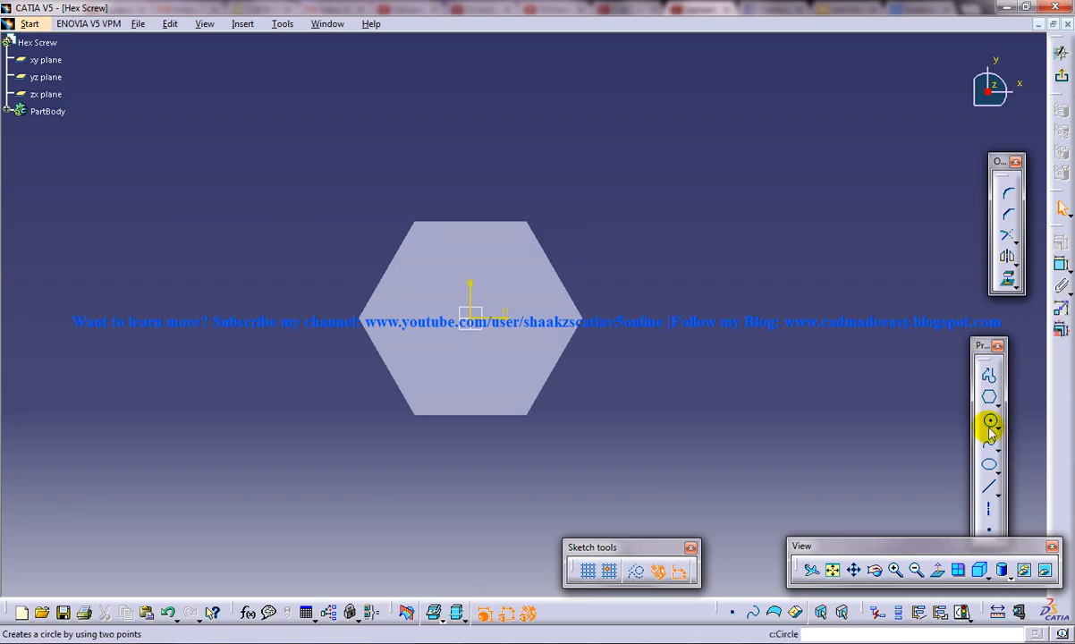
Sketch a circle inscribed on the top face of the hex head.
{"action": "left_click", "coordinate": [988, 426]}
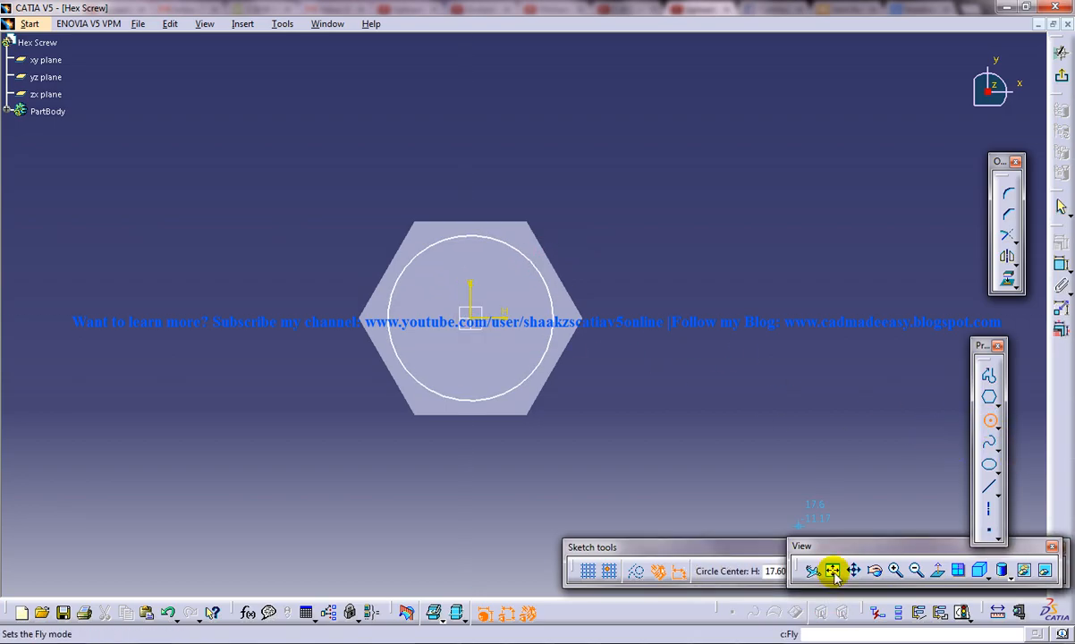
{"action": "left_click", "coordinate": [519, 254]}
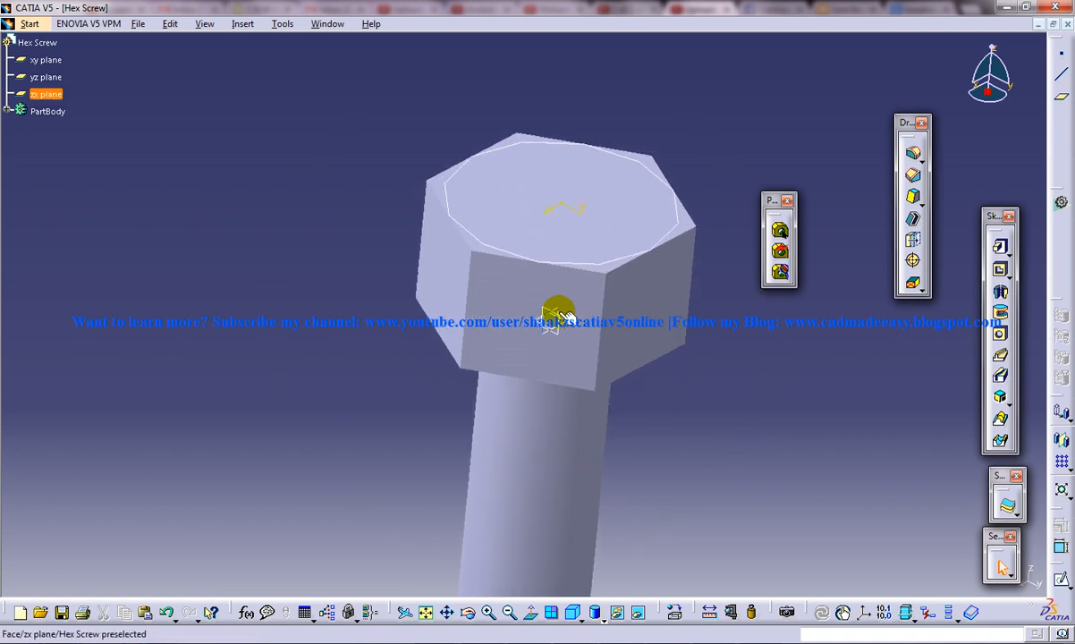
Sketch the angled chamfer line on the zx plane with its Angle constraint.
{"action": "left_click", "coordinate": [562, 312]}
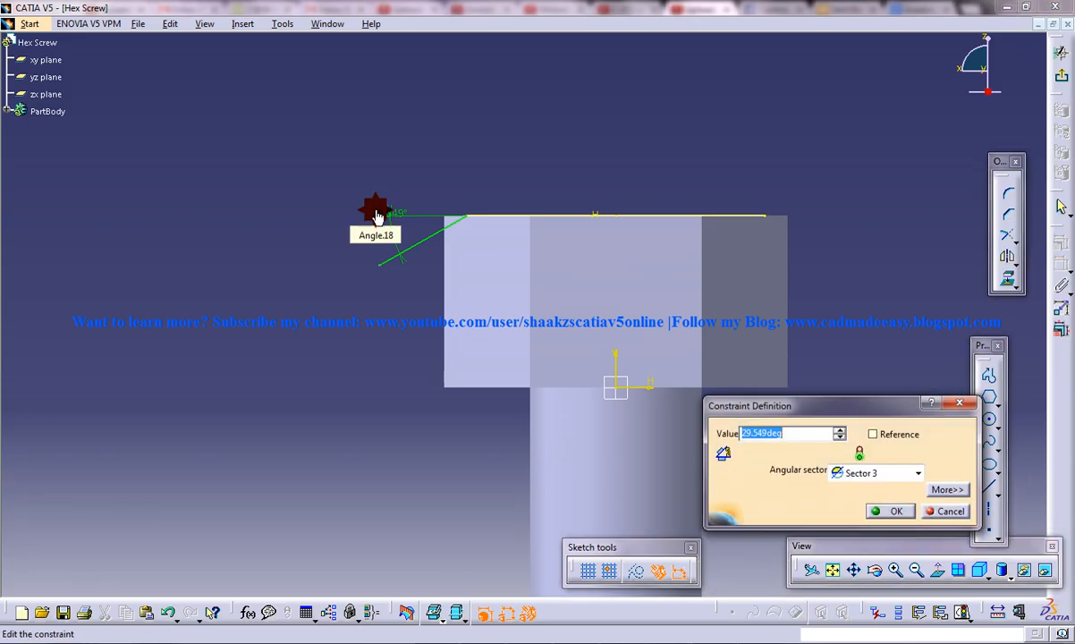
{"action": "left_click", "coordinate": [891, 512]}
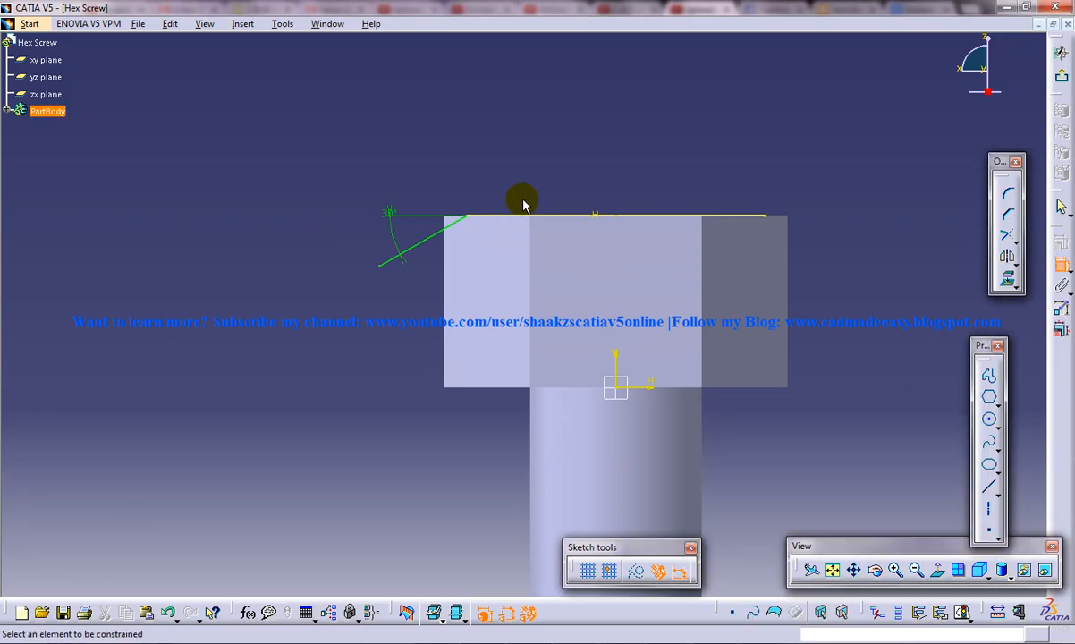
{"action": "left_click", "coordinate": [647, 573]}
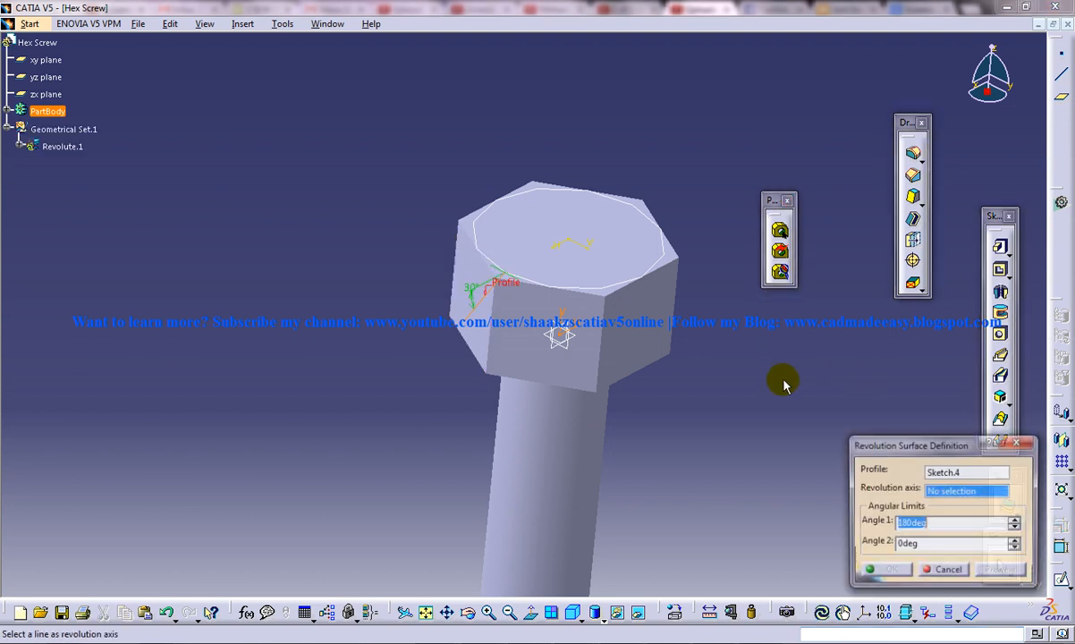
Revolve the chamfer profile Sketch.4 around the Z Axis into a conical surface.
{"action": "right_click", "coordinate": [966, 488]}
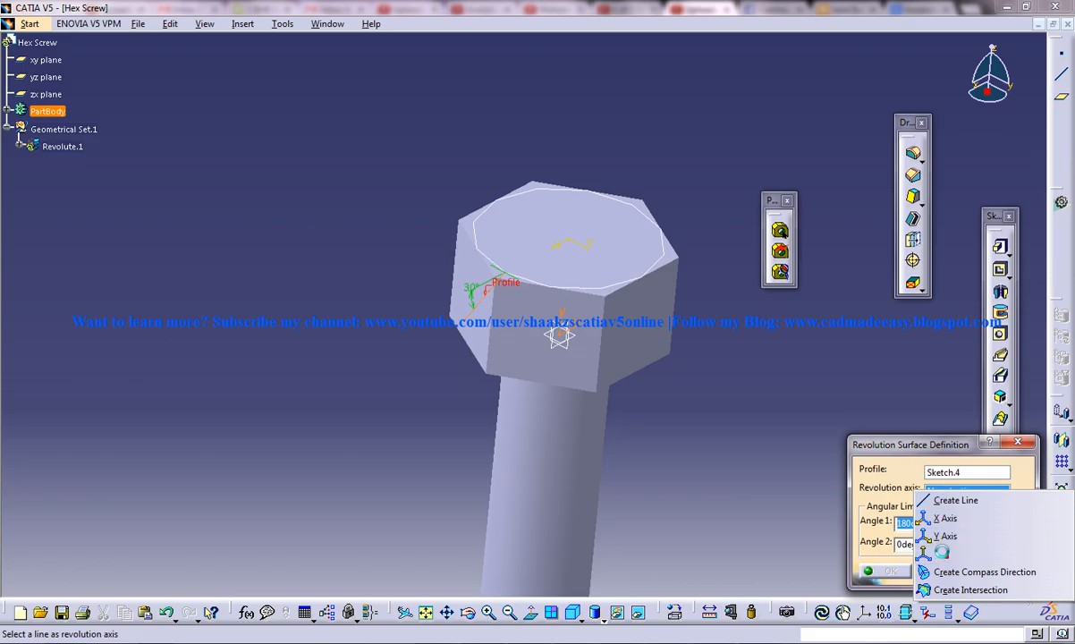
{"action": "left_click", "coordinate": [948, 537]}
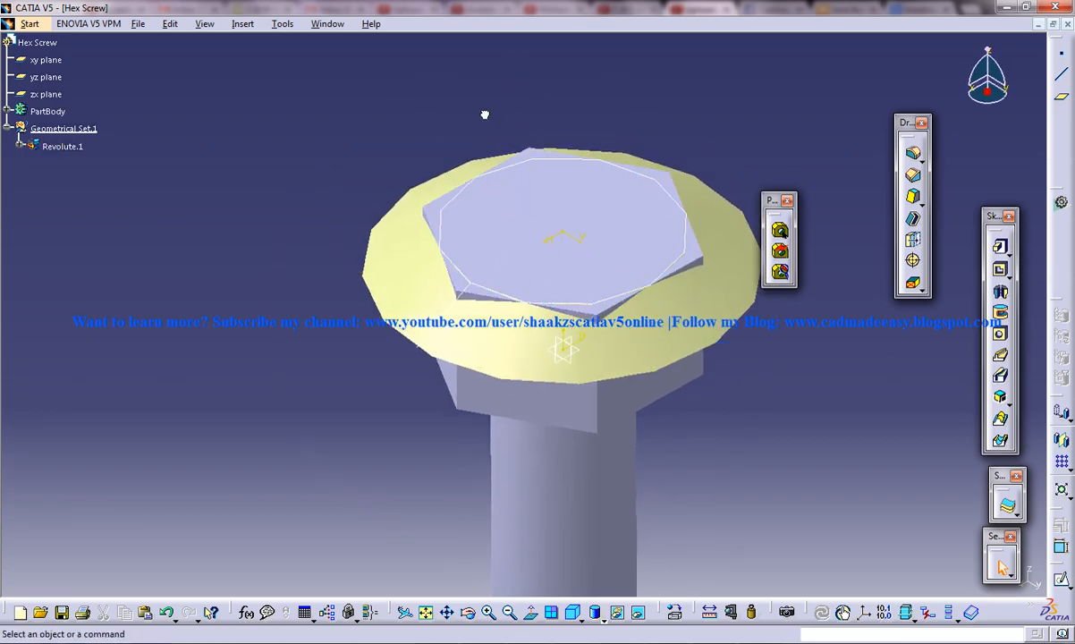
Split the head with the cone surface via Surface-Based Features, dismissing the work-object warning.
{"action": "left_click", "coordinate": [243, 23]}
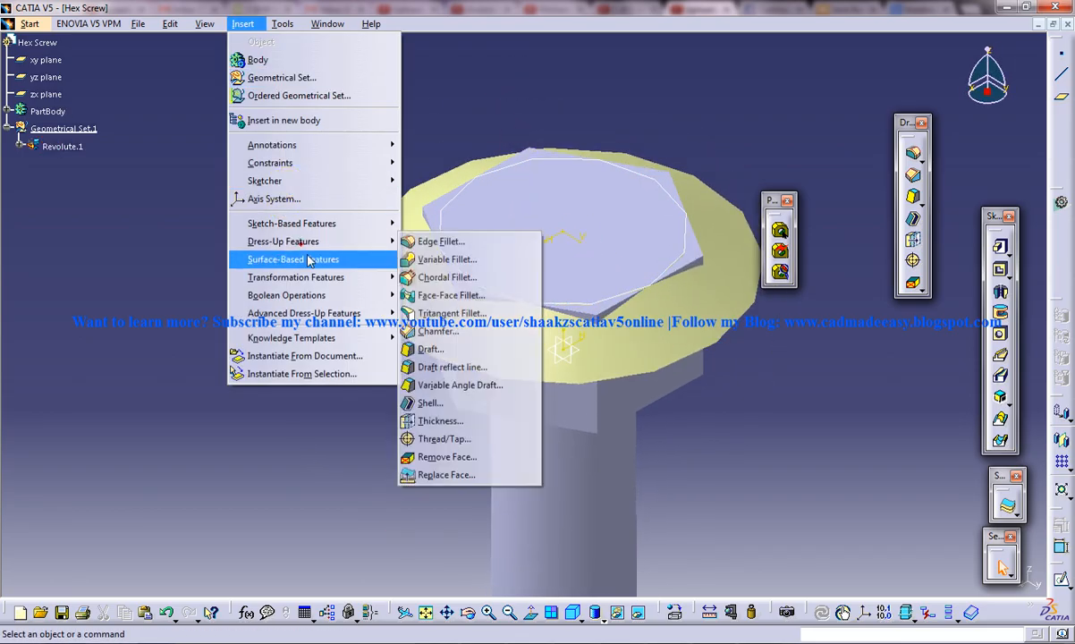
{"action": "left_click", "coordinate": [440, 241]}
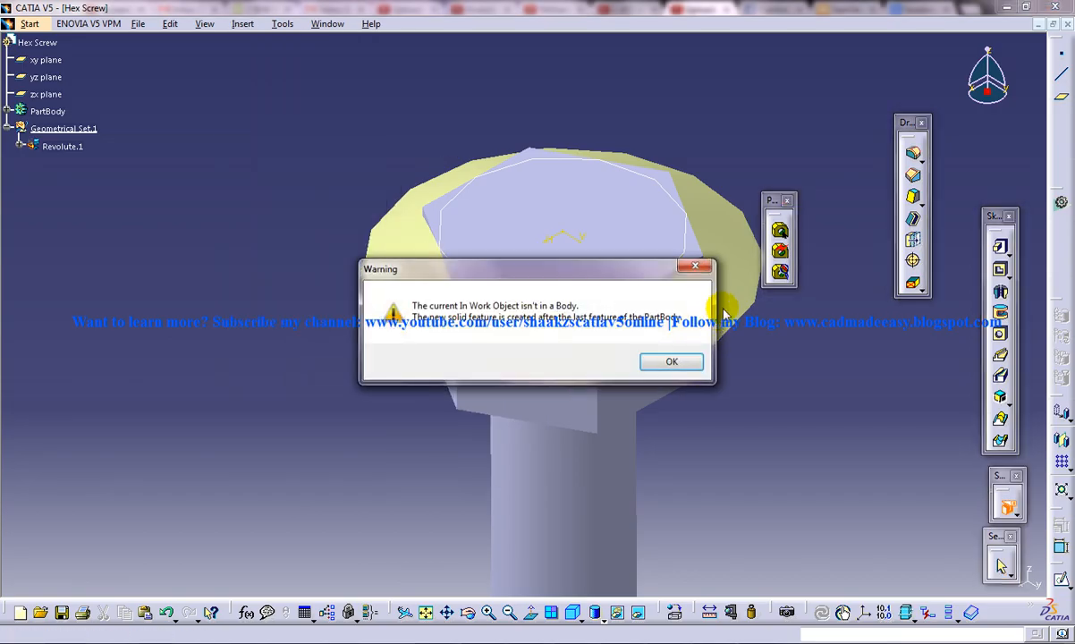
{"action": "left_click", "coordinate": [673, 362]}
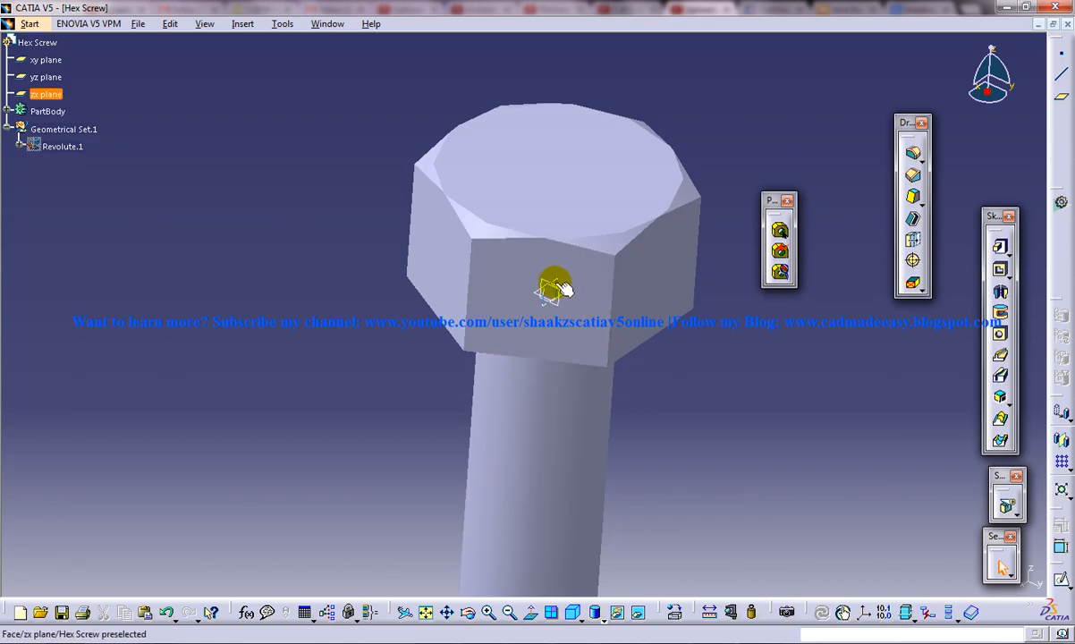
Sketch a point on the vertical plane offset about 20, marking the top of the shank.
{"action": "left_click", "coordinate": [550, 286]}
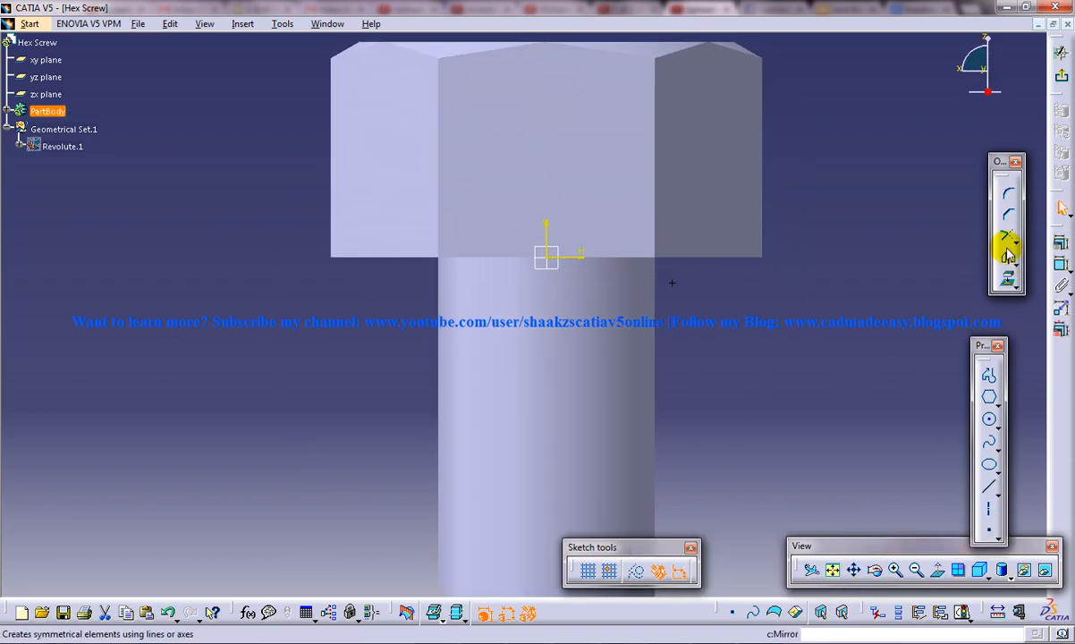
{"action": "mouse_move", "coordinate": [549, 240]}
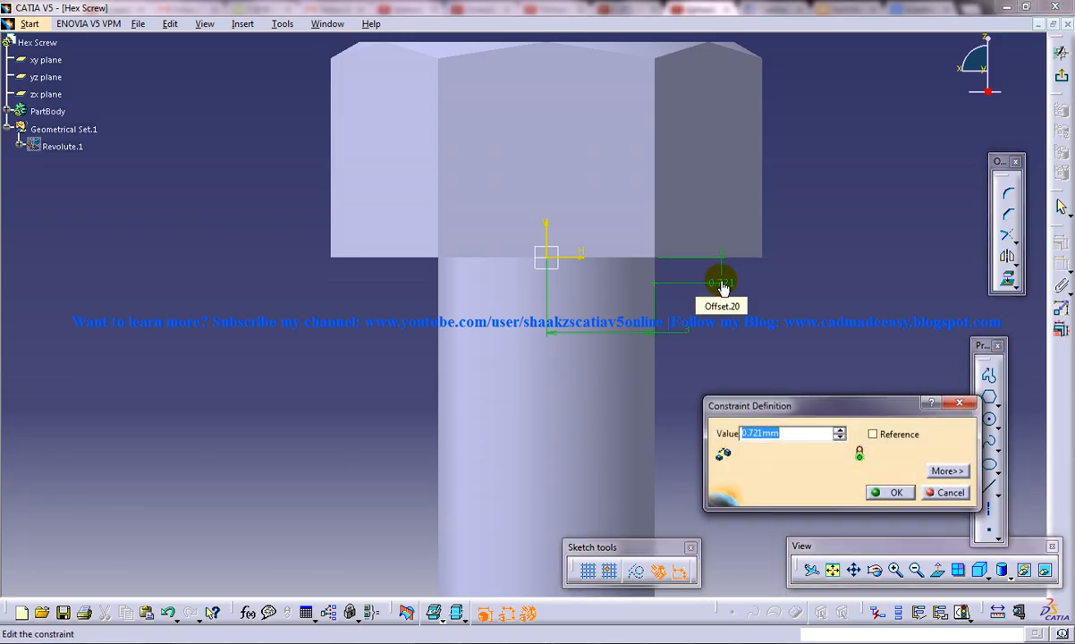
{"action": "left_click", "coordinate": [894, 494]}
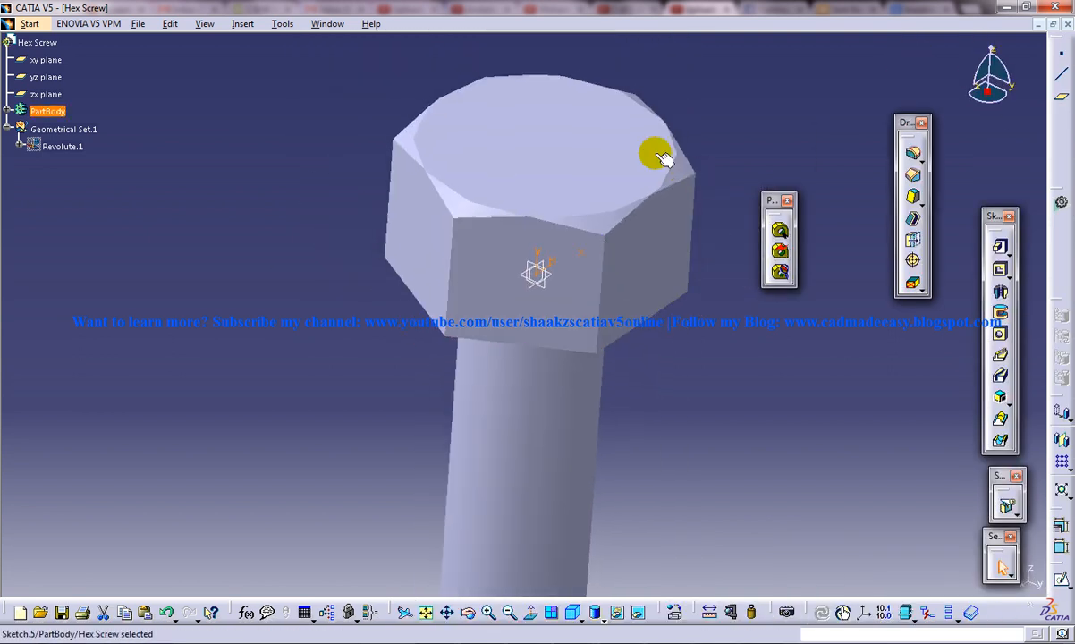
Create a helix from Sketch.5 around the Z Axis with 0.8mm pitch along the shank.
{"action": "left_click", "coordinate": [204, 23]}
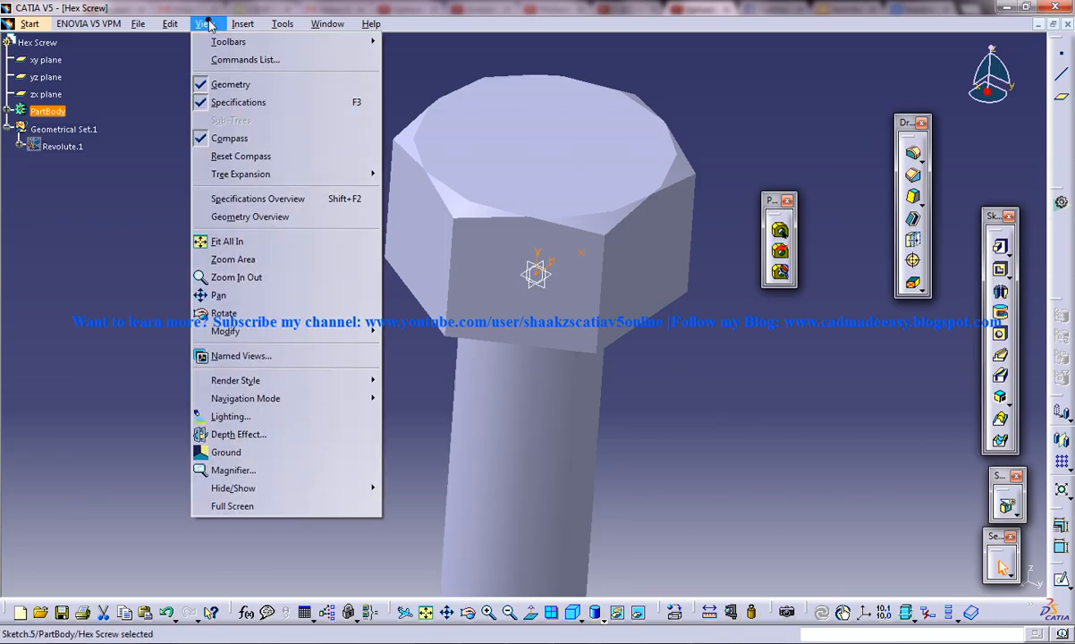
{"action": "left_click", "coordinate": [204, 23]}
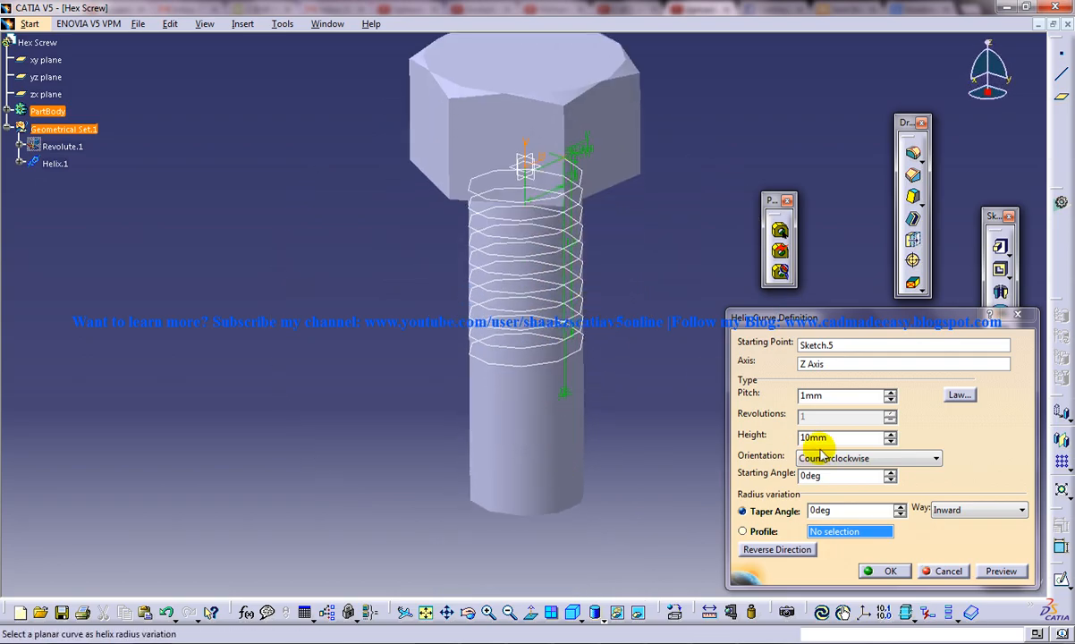
{"action": "left_click", "coordinate": [891, 434]}
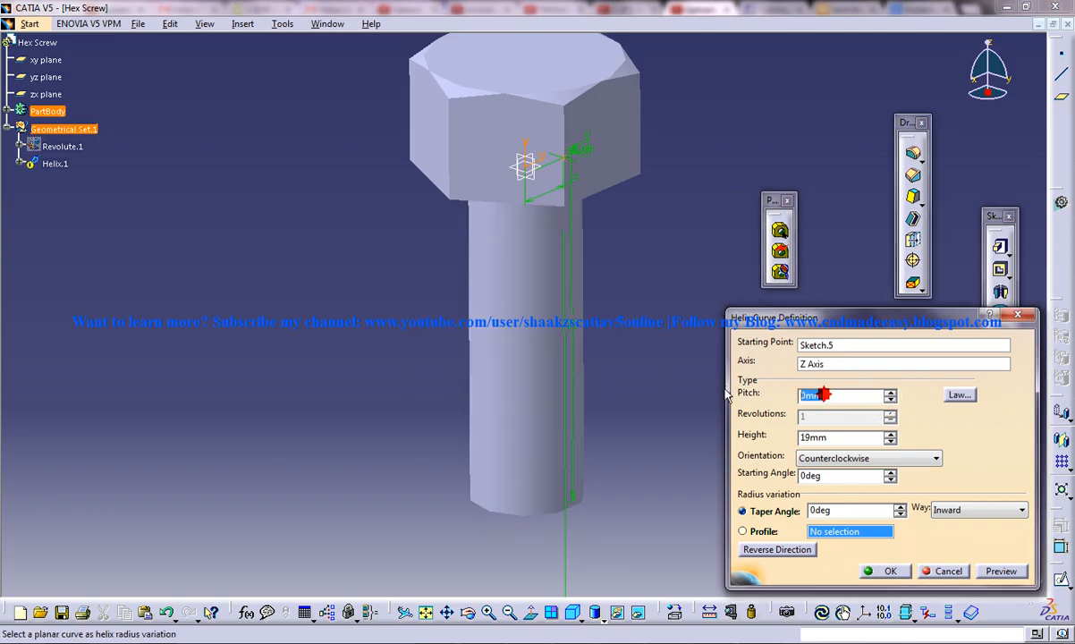
{"action": "left_click", "coordinate": [1002, 572]}
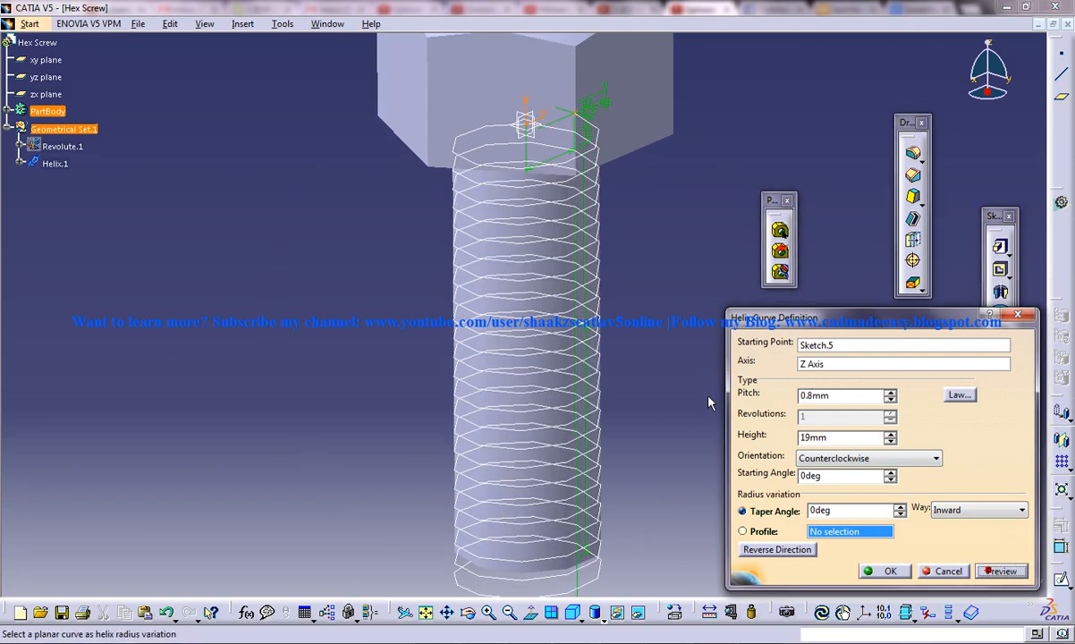
{"action": "left_click", "coordinate": [884, 570]}
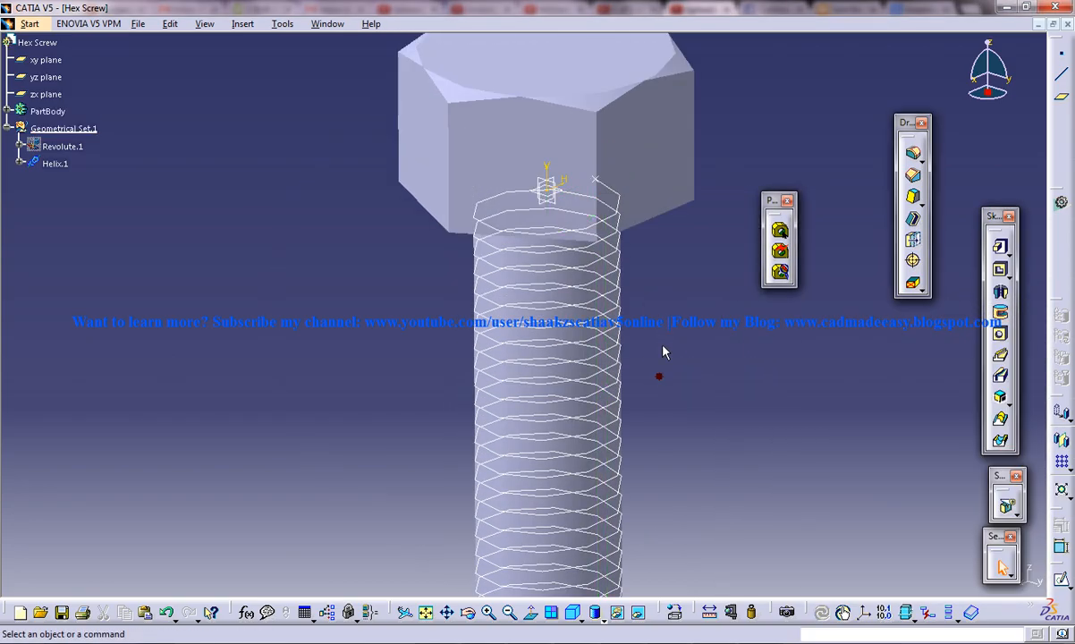
{"action": "left_click_drag", "start_coordinate": [661, 350], "coordinate": [707, 429]}
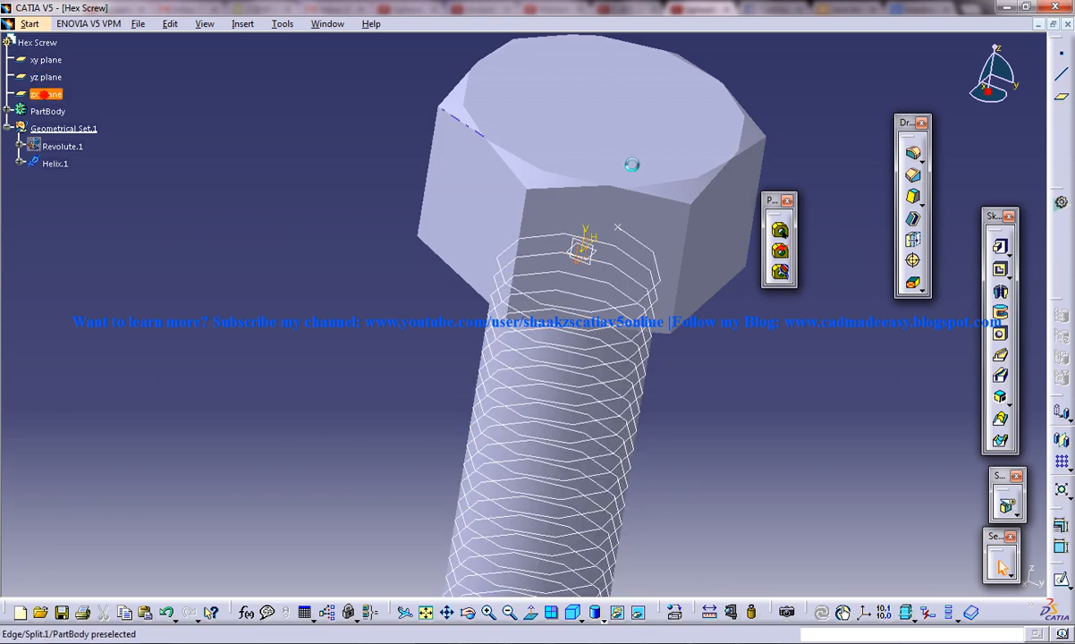
Sketch the triangular thread profile and constrain it coincident and centred on the helix start.
{"action": "left_click", "coordinate": [47, 93]}
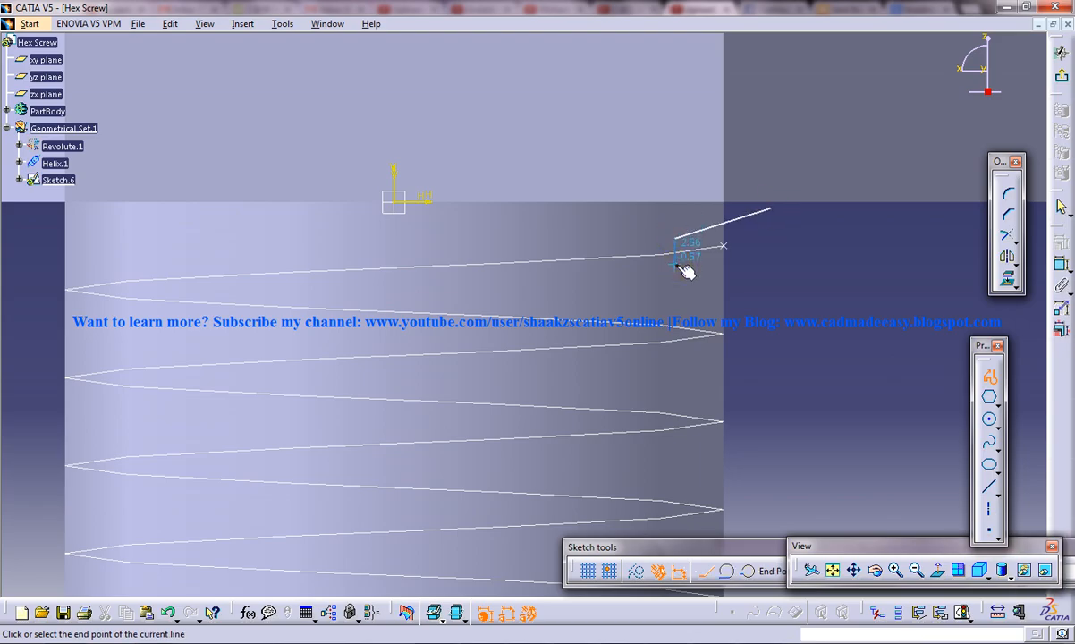
{"action": "left_click", "coordinate": [766, 206]}
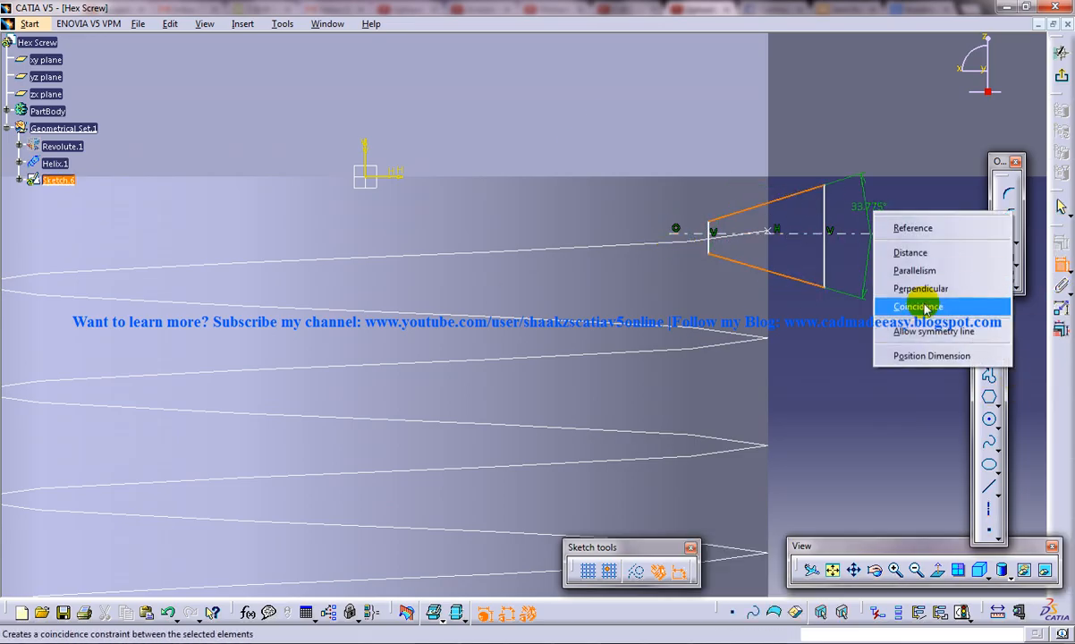
{"action": "left_click", "coordinate": [918, 306]}
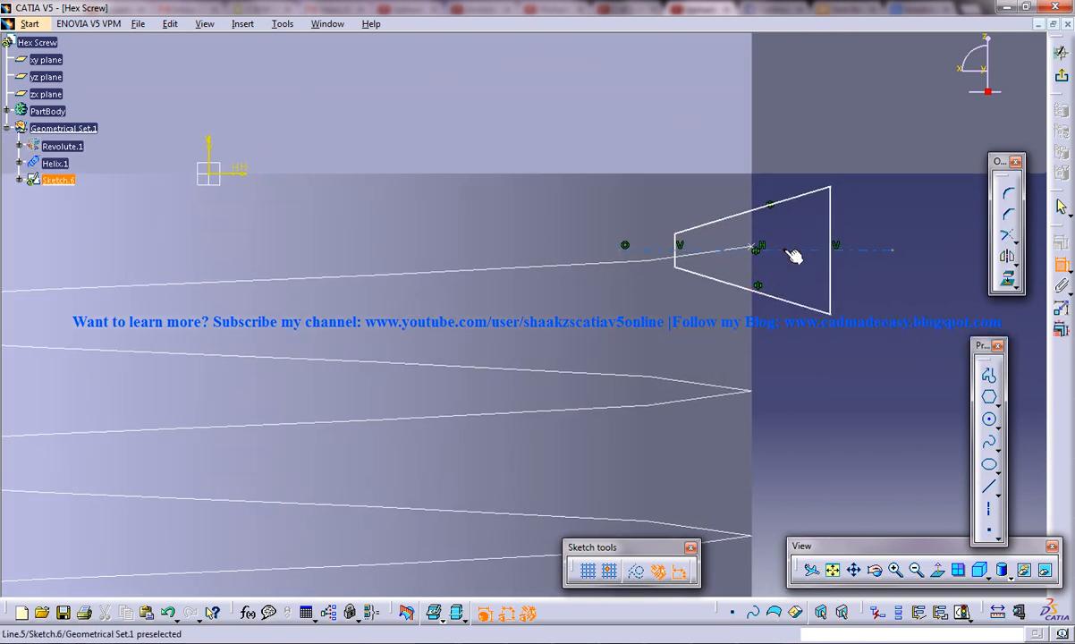
{"action": "right_click", "coordinate": [793, 254]}
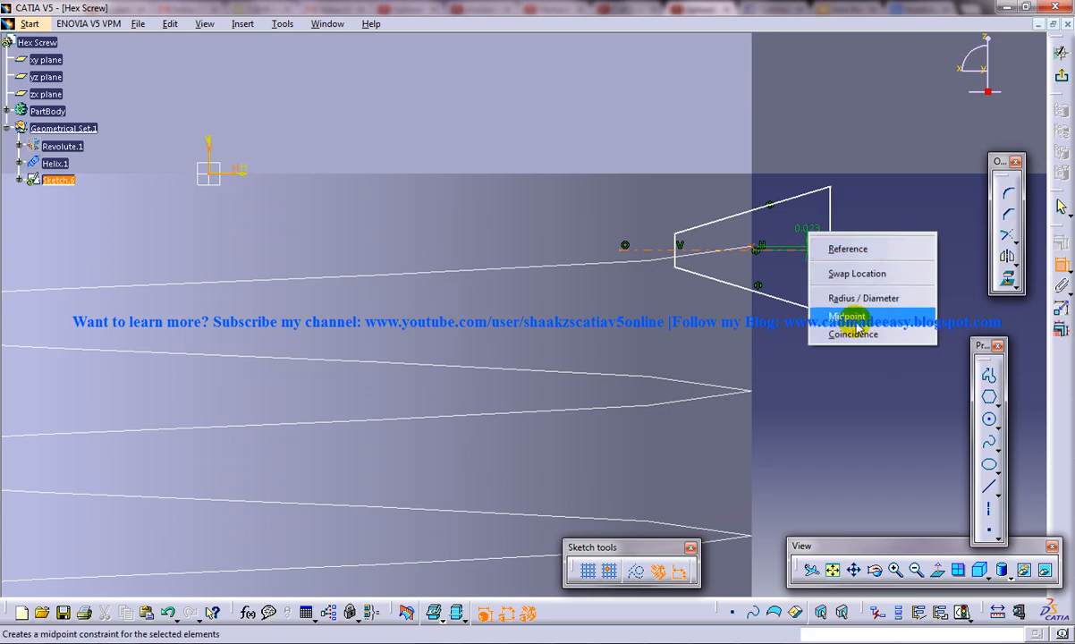
{"action": "left_click", "coordinate": [844, 315]}
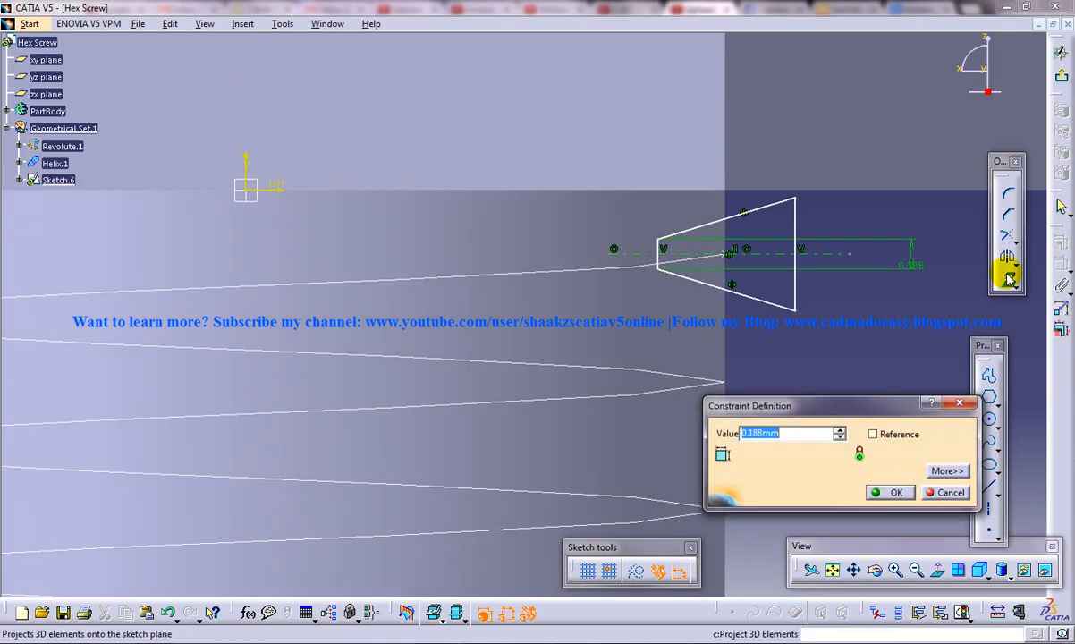
Dimension the thread profile with its lengths and a 45° flank angle.
{"action": "left_click", "coordinate": [891, 494]}
{"action": "type", "text": "45"}
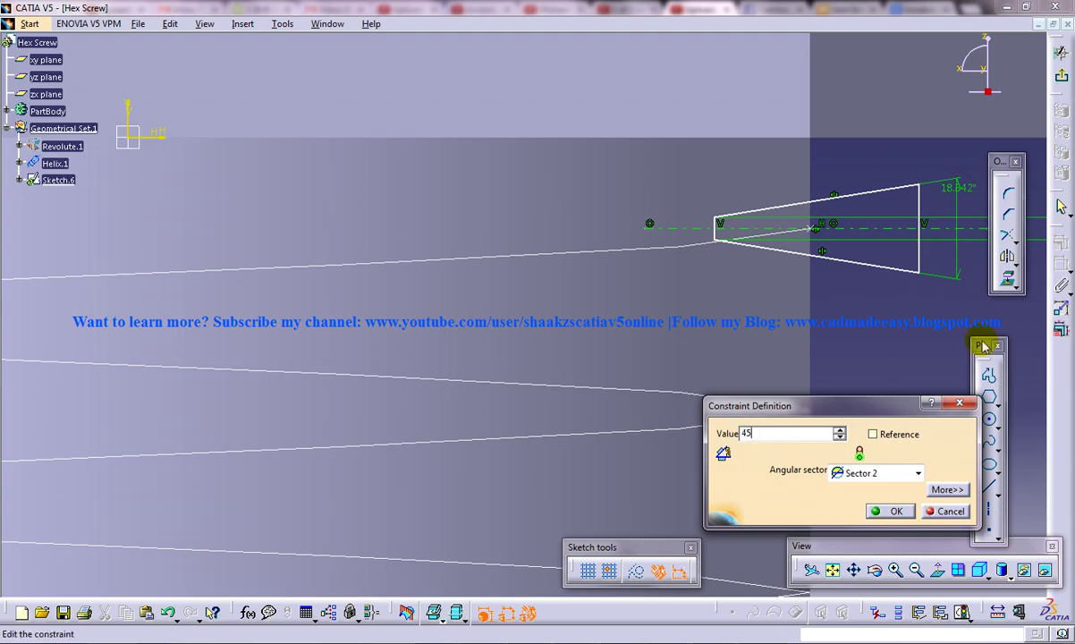
{"action": "left_click", "coordinate": [889, 512]}
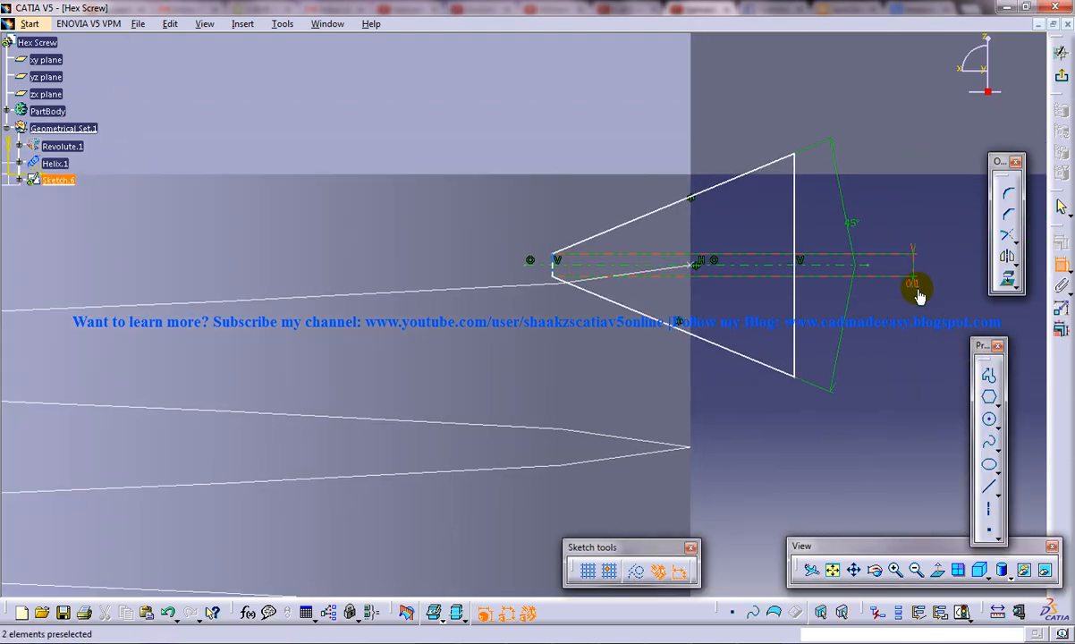
{"action": "double_click", "coordinate": [914, 285]}
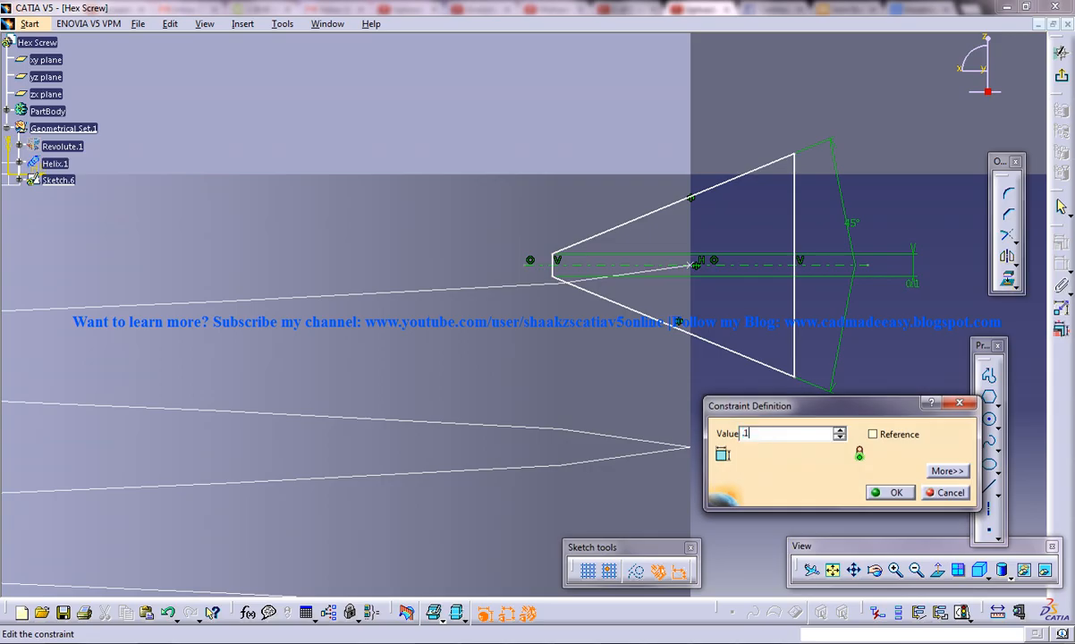
{"action": "left_click", "coordinate": [891, 492]}
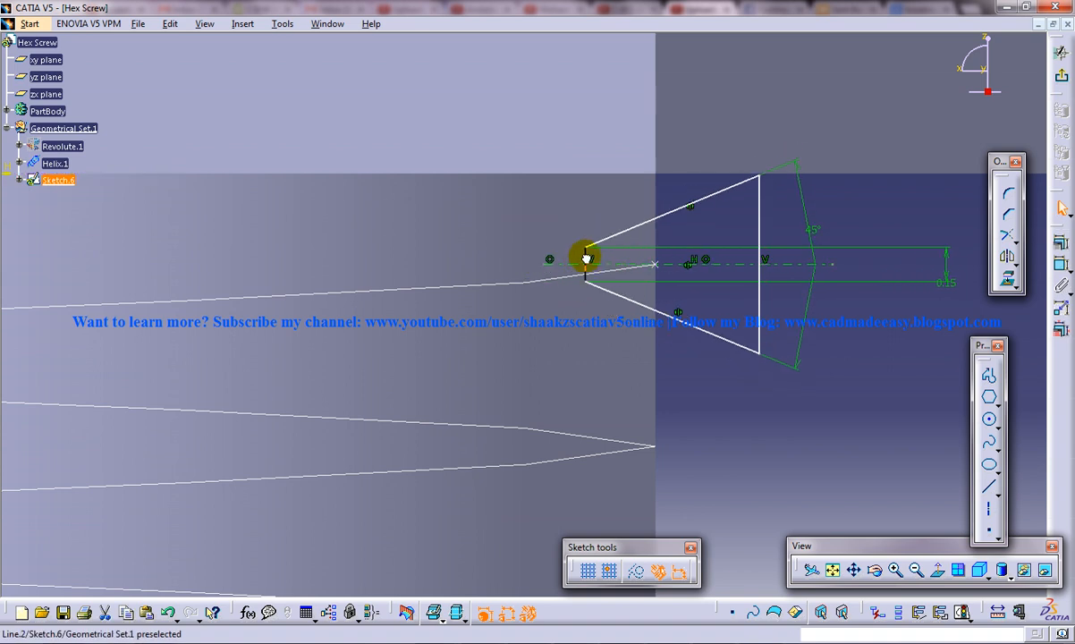
{"action": "mouse_move", "coordinate": [719, 279]}
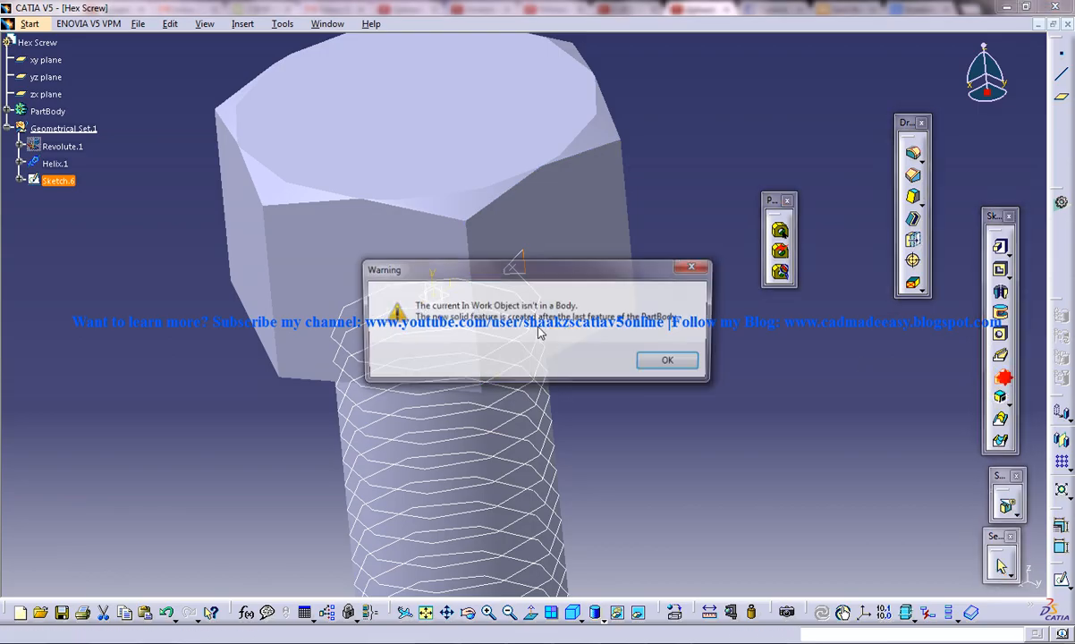
Cut a Slot sweeping Sketch.6 along Helix.1 to form the threads, dismissing the warnings.
{"action": "left_click", "coordinate": [668, 359]}
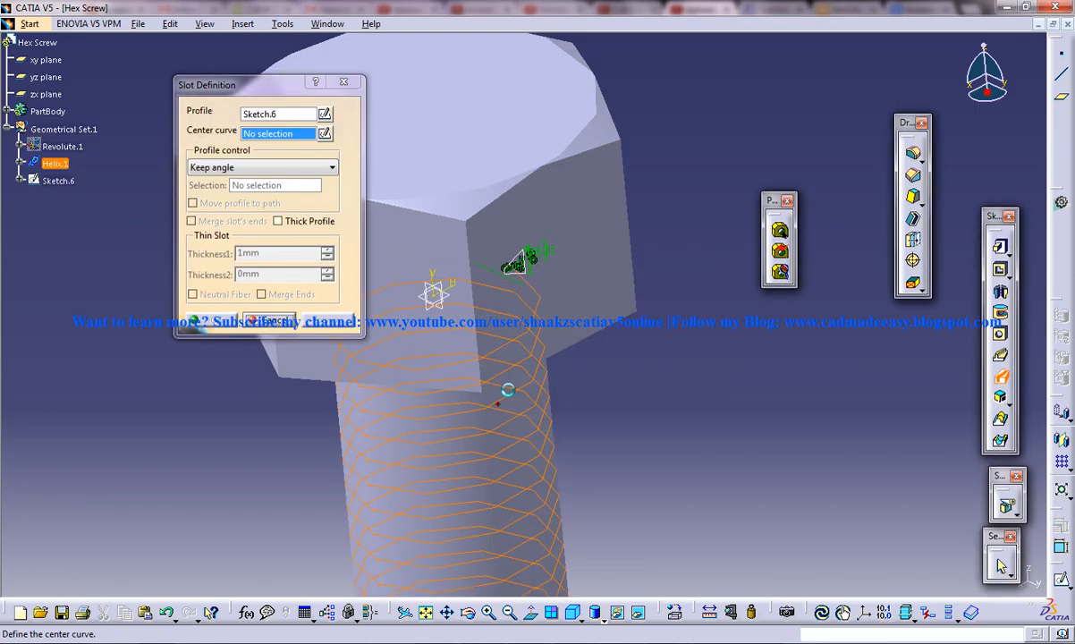
{"action": "left_click", "coordinate": [268, 320]}
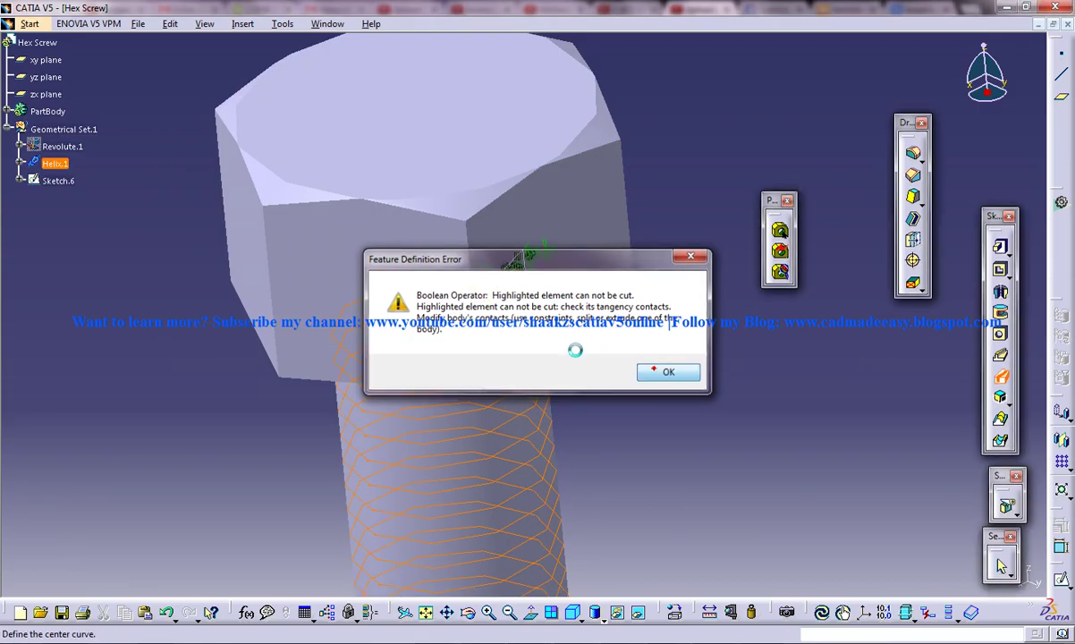
{"action": "left_click", "coordinate": [668, 371]}
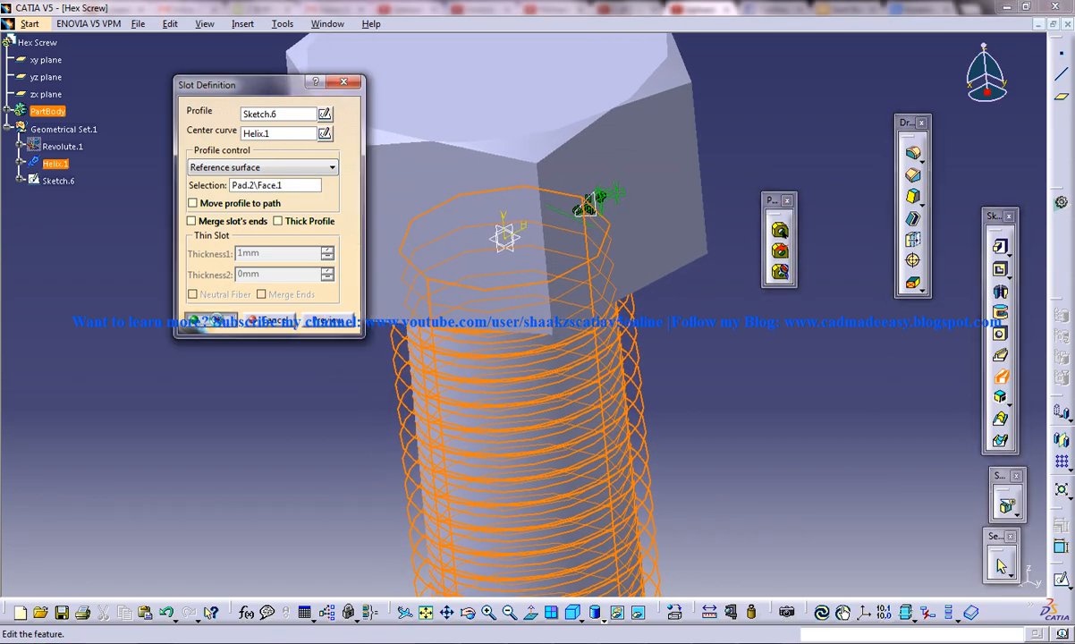
{"action": "left_click", "coordinate": [207, 317]}
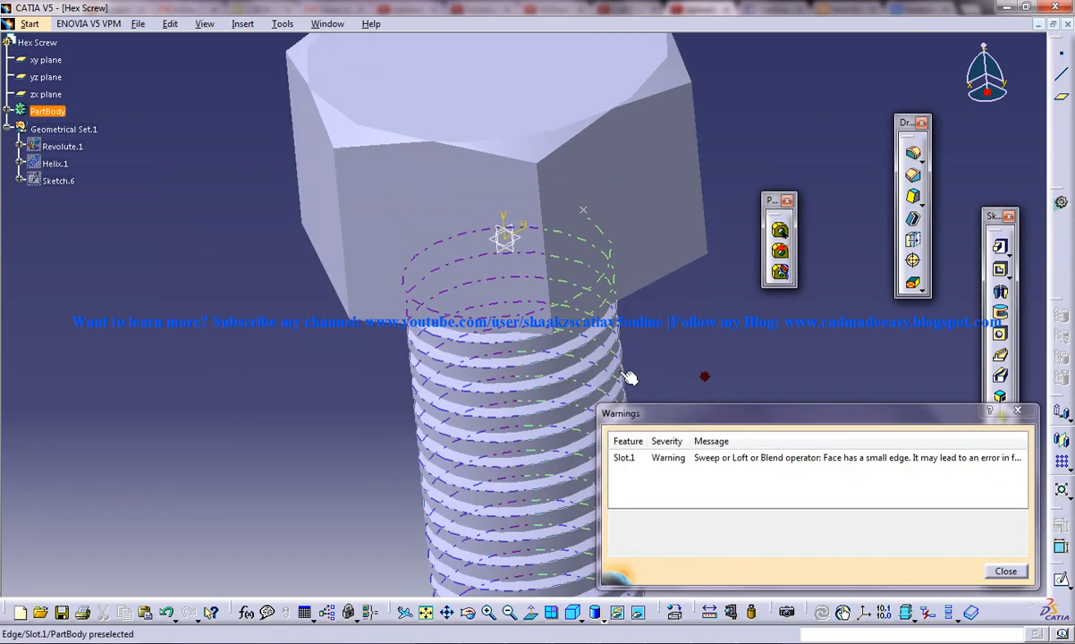
{"action": "left_click", "coordinate": [1005, 570]}
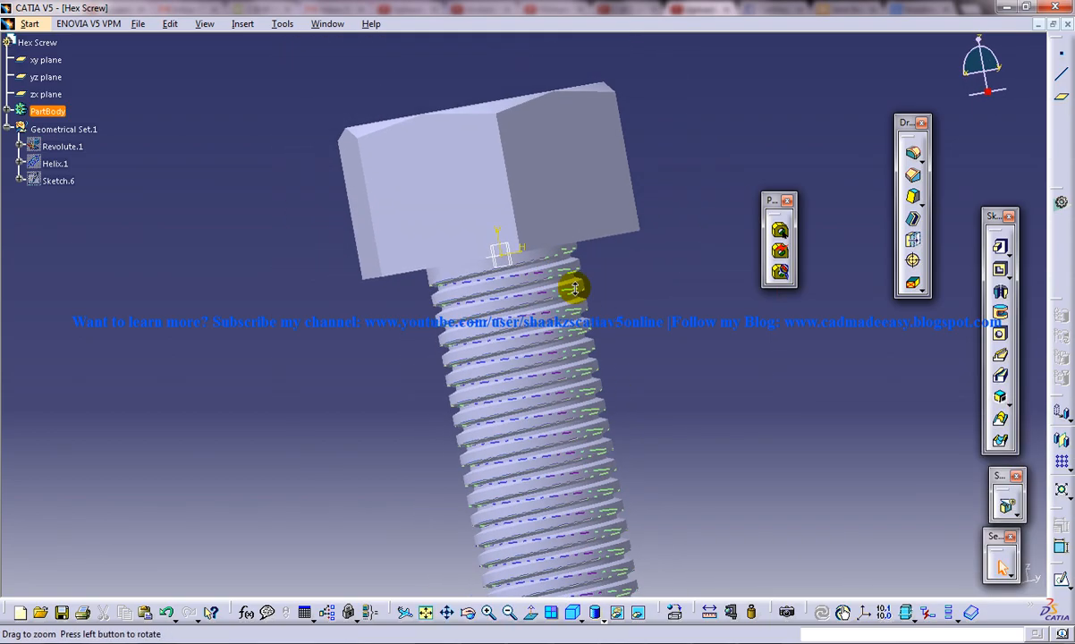
{"action": "left_click_drag", "start_coordinate": [576, 288], "coordinate": [629, 352]}
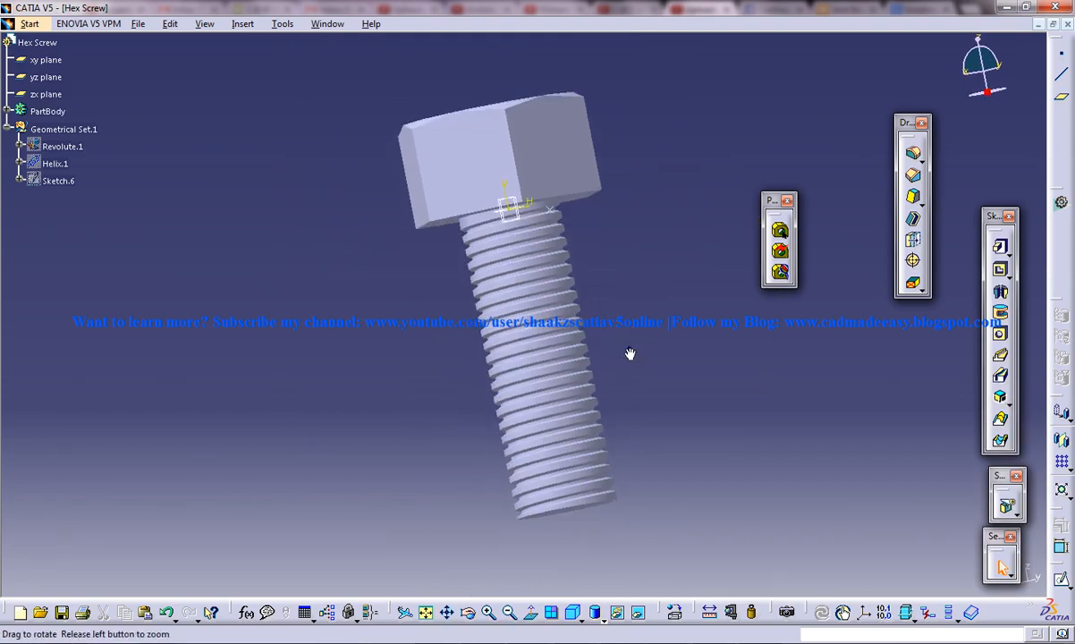